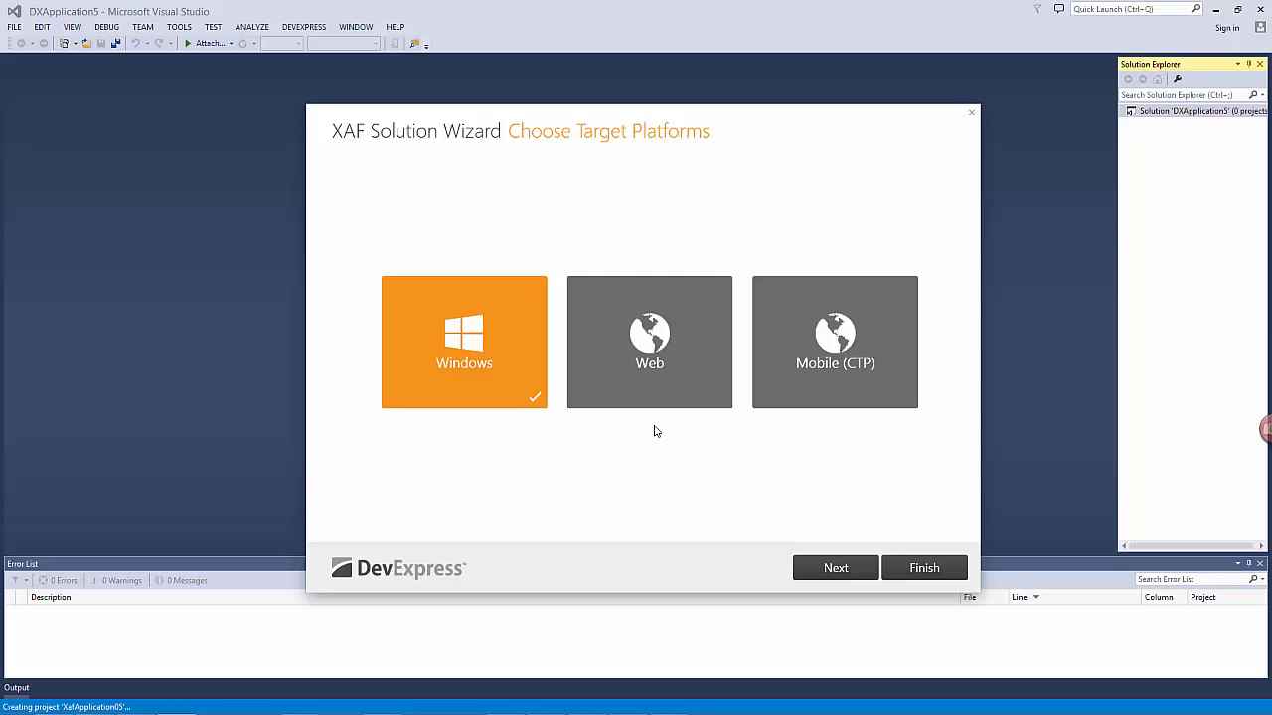
mouse_move(758, 526)
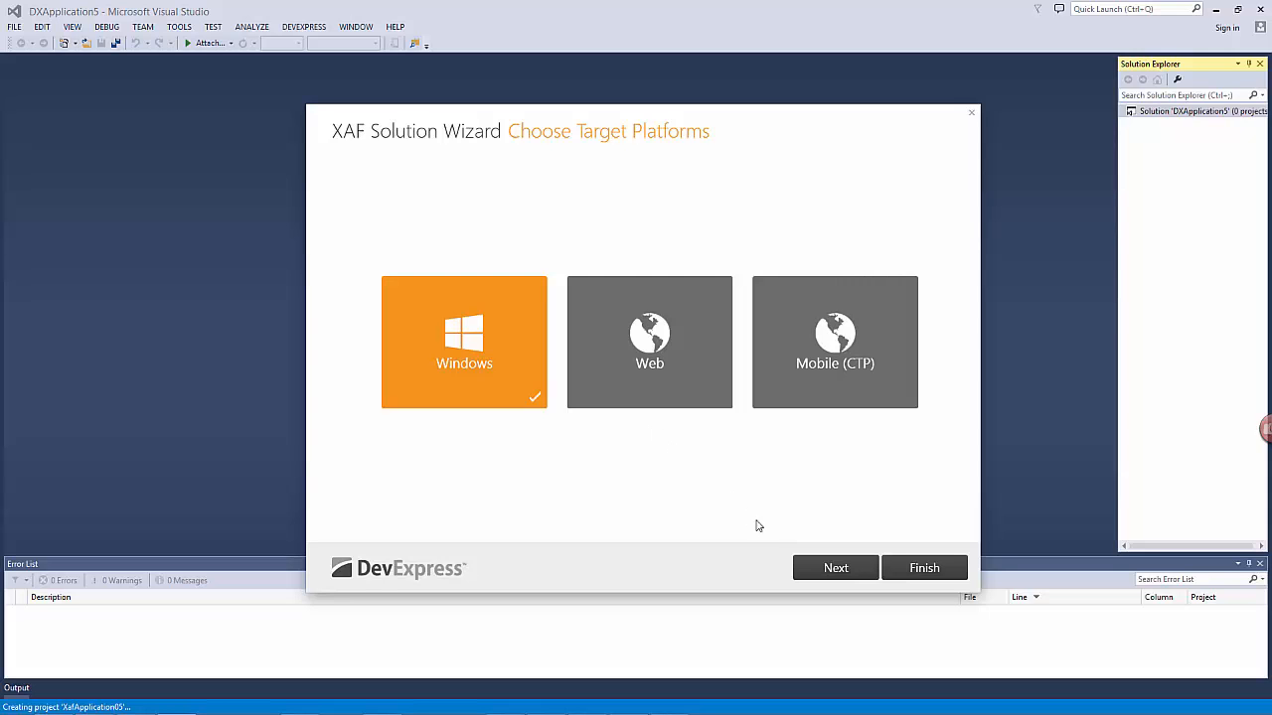
Keep Windows as the target platform and continue to the security step
left_click(835, 567)
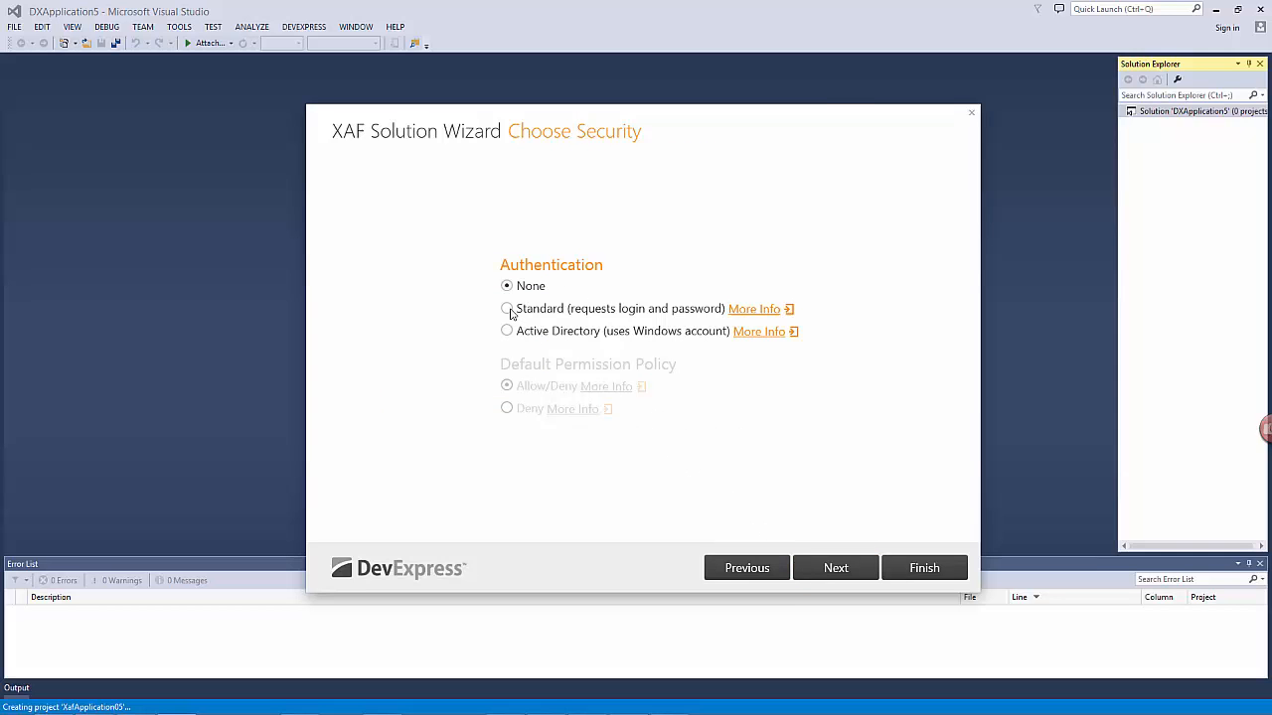
Choose Standard authentication with the Allow/Deny permission policy and finish generating the solution
left_click(507, 309)
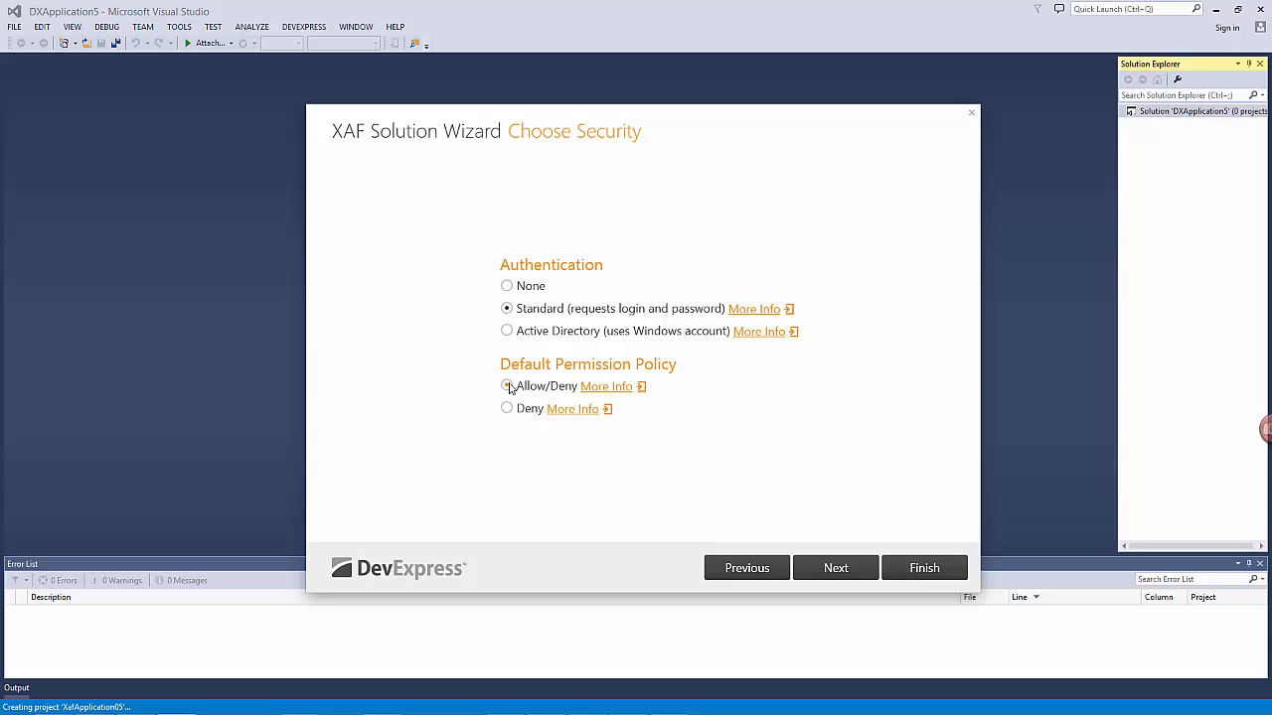
left_click(507, 385)
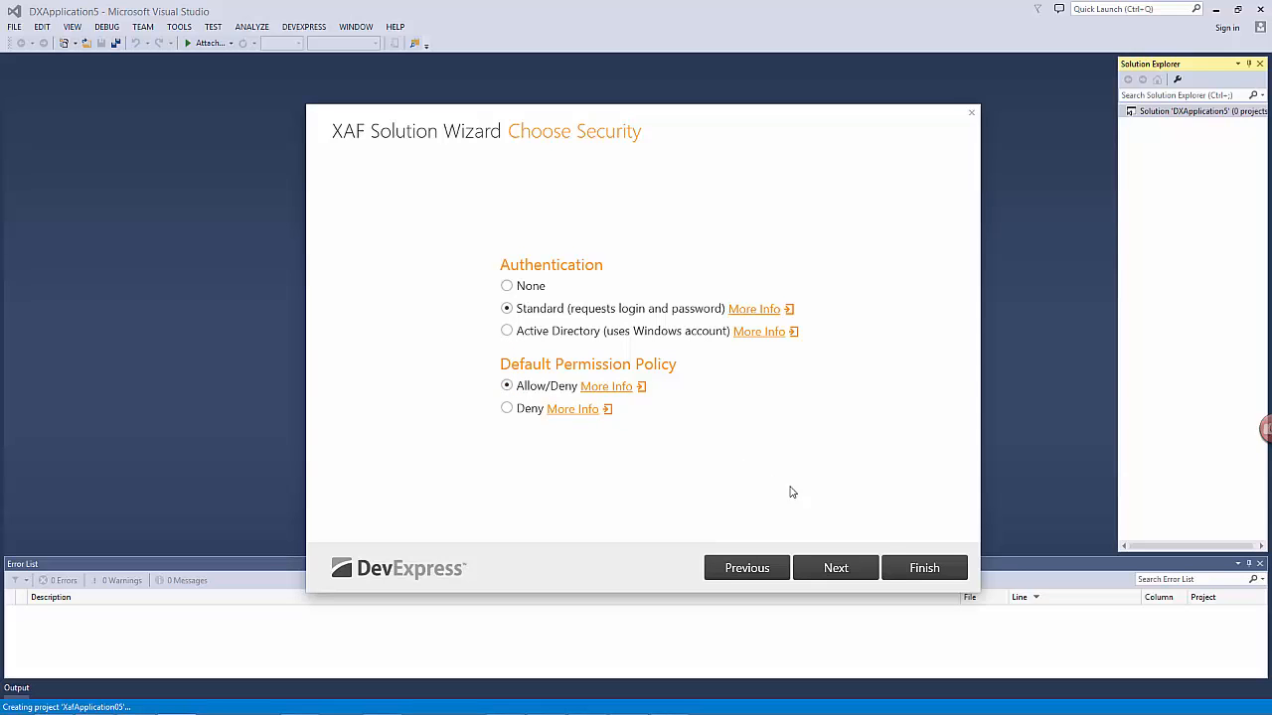
left_click(923, 568)
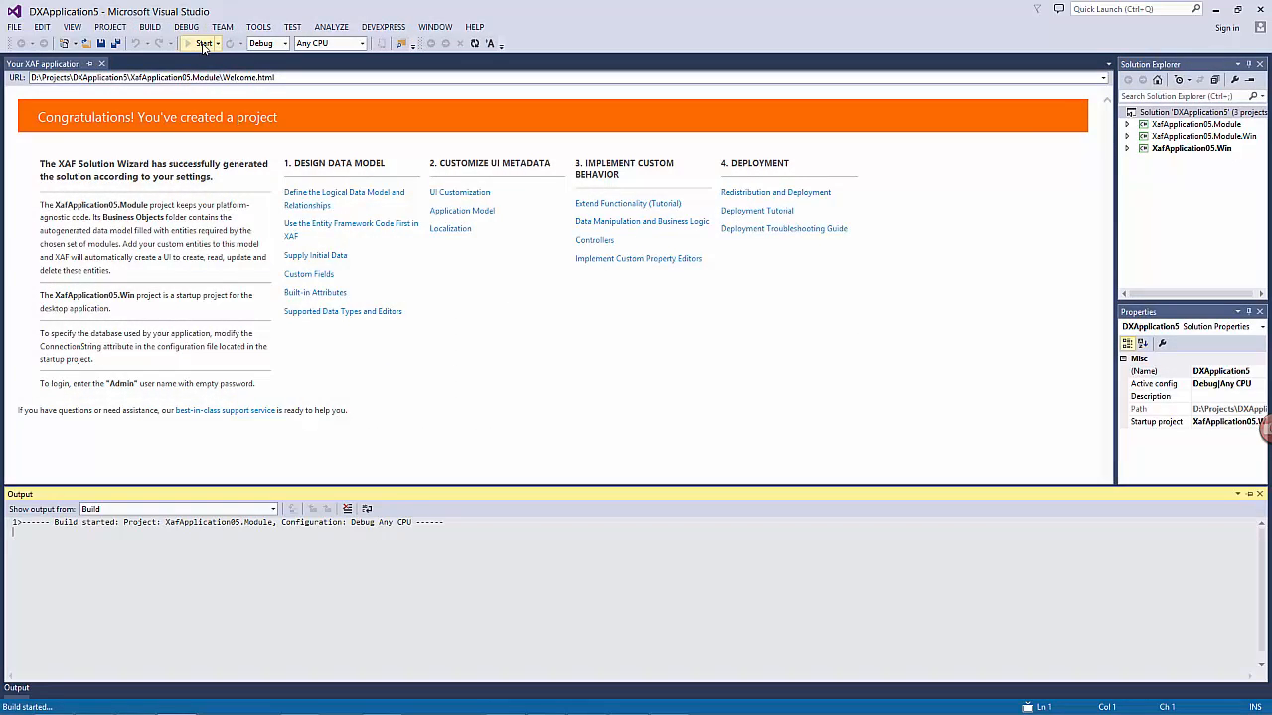
Start the generated application and log on as Admin with an empty password
left_click(198, 43)
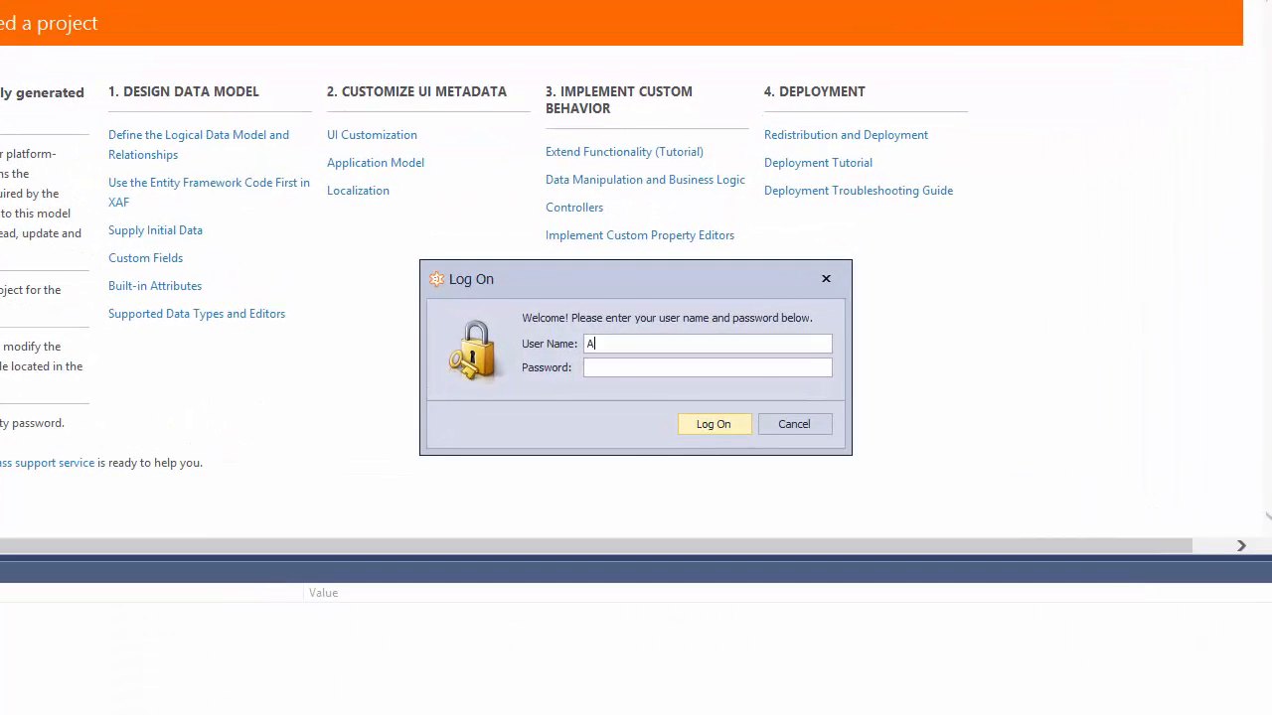
type("dmin")
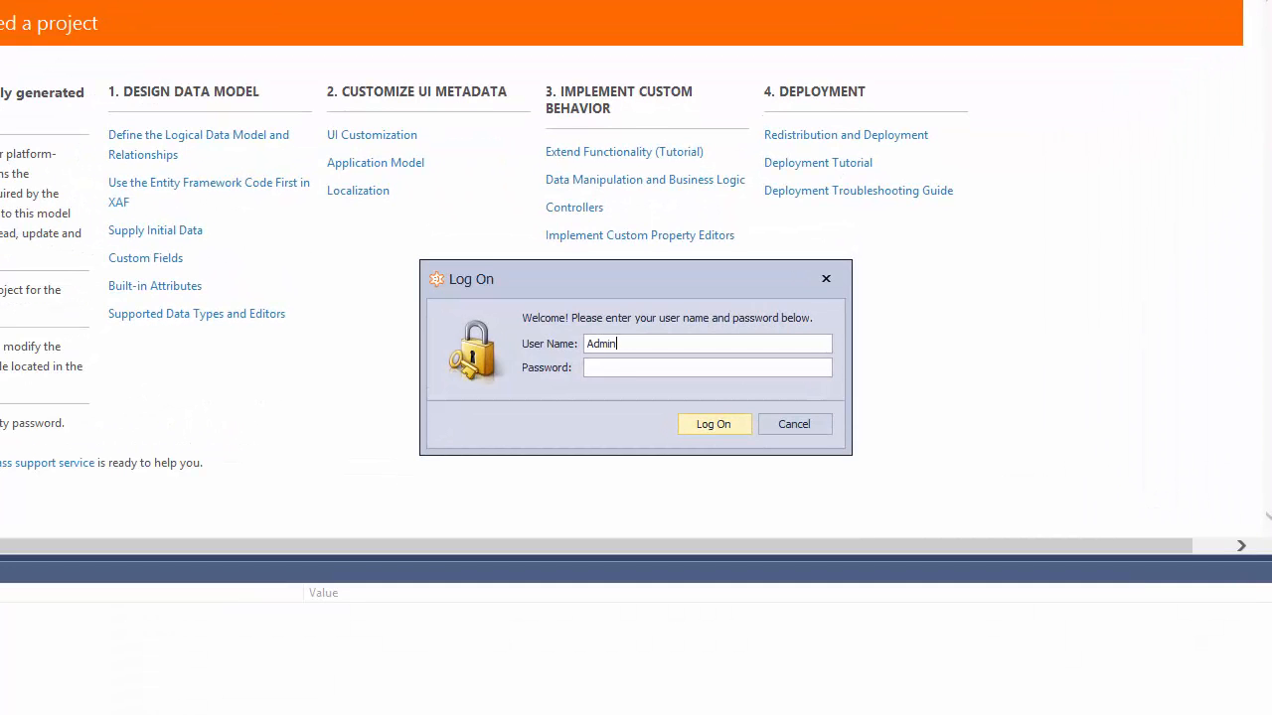
left_click(714, 424)
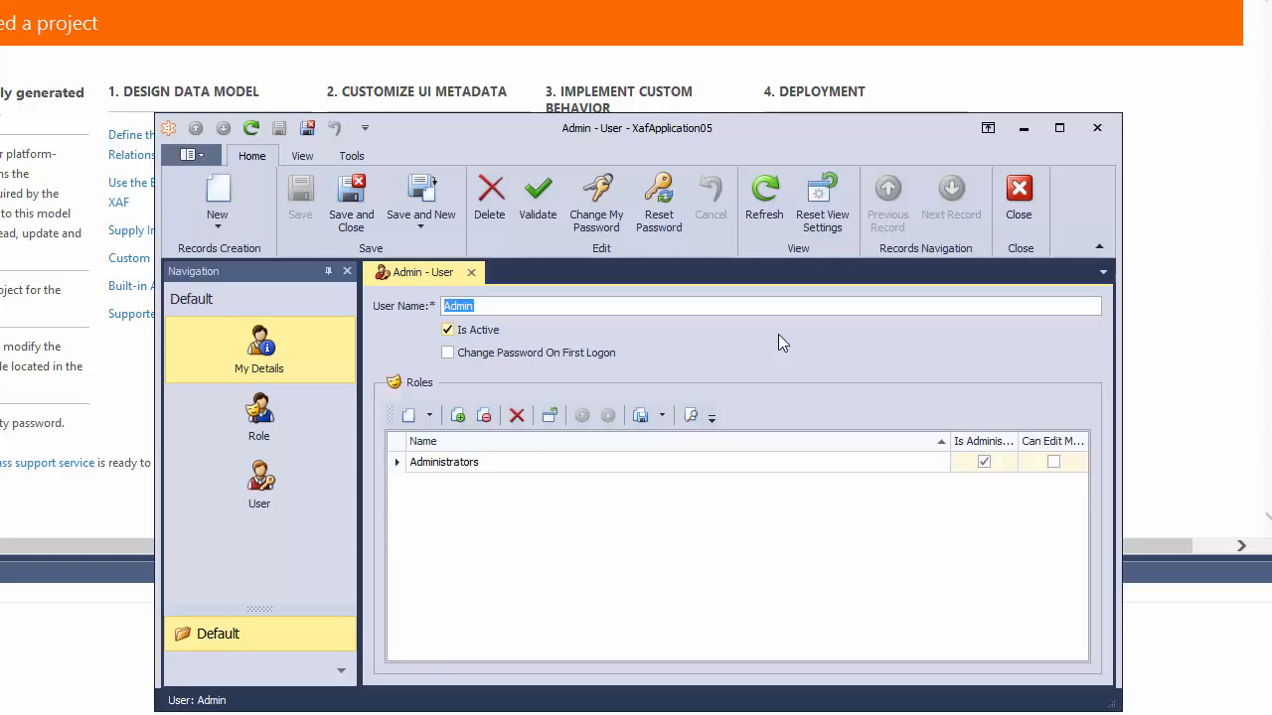
Create a new role named Users with permission policy Allow all by default
left_click(258, 412)
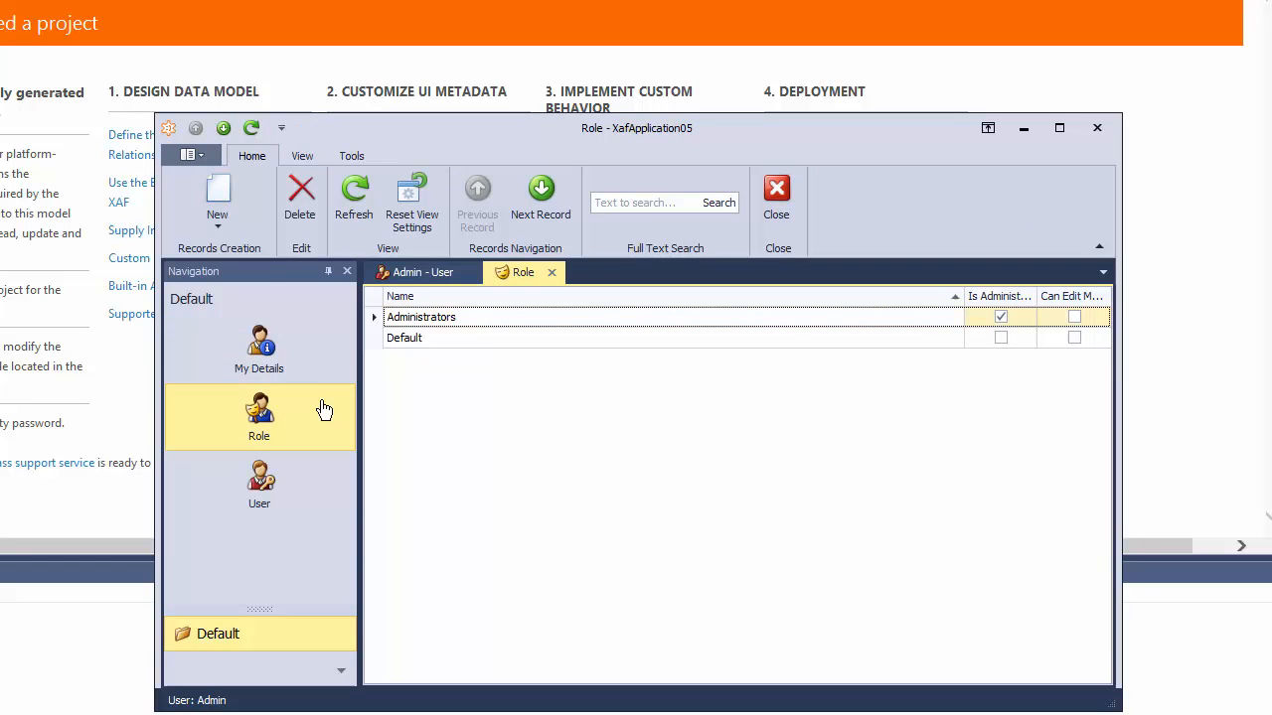
left_click(217, 199)
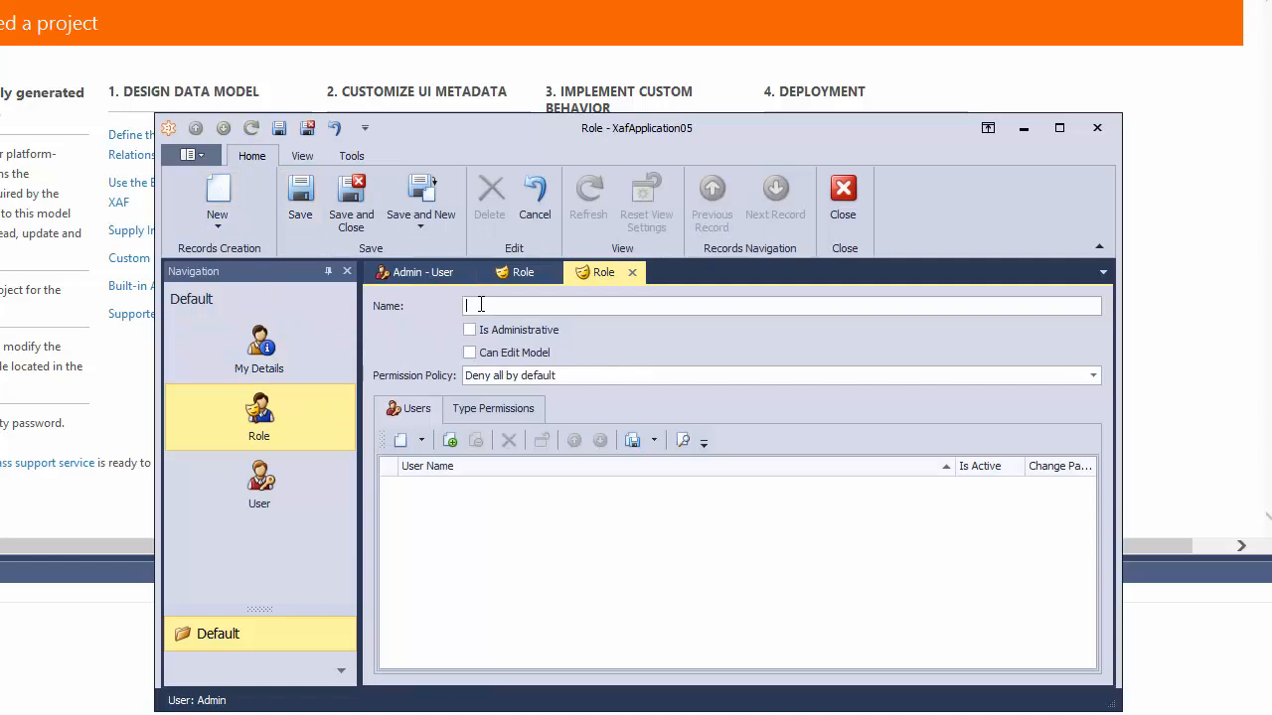
type("Users")
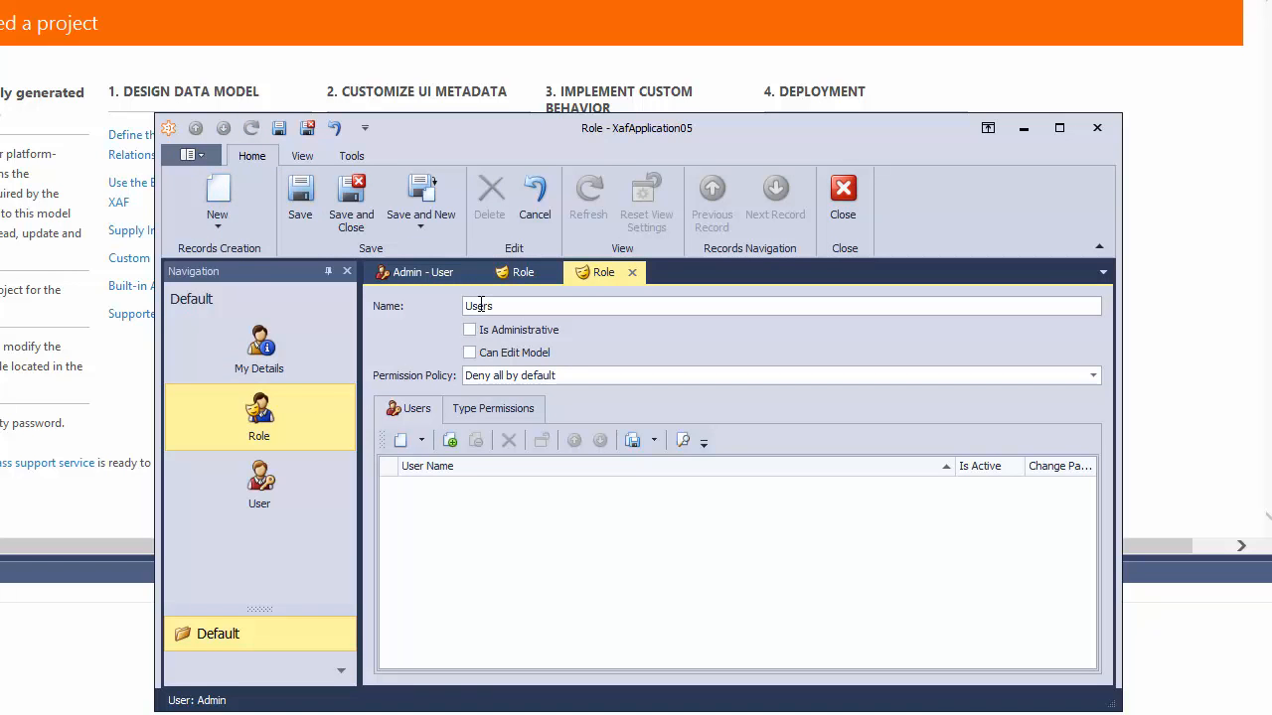
left_click(1093, 376)
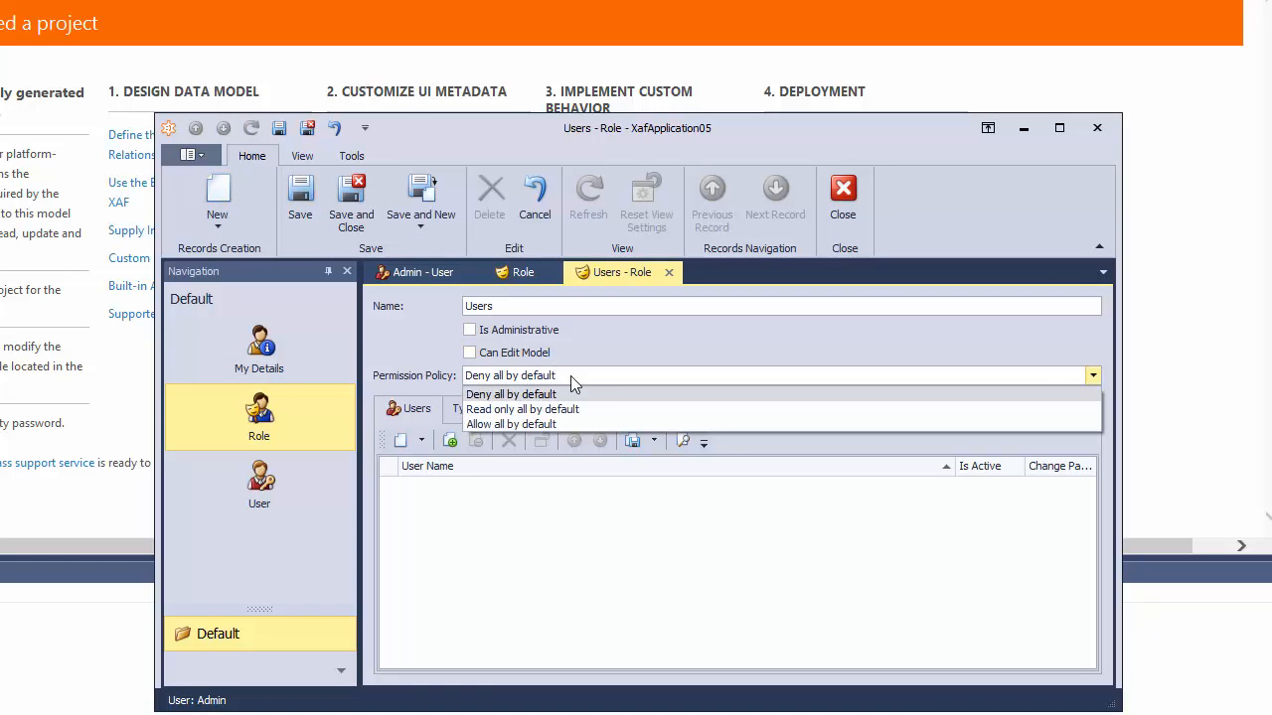
mouse_move(593, 403)
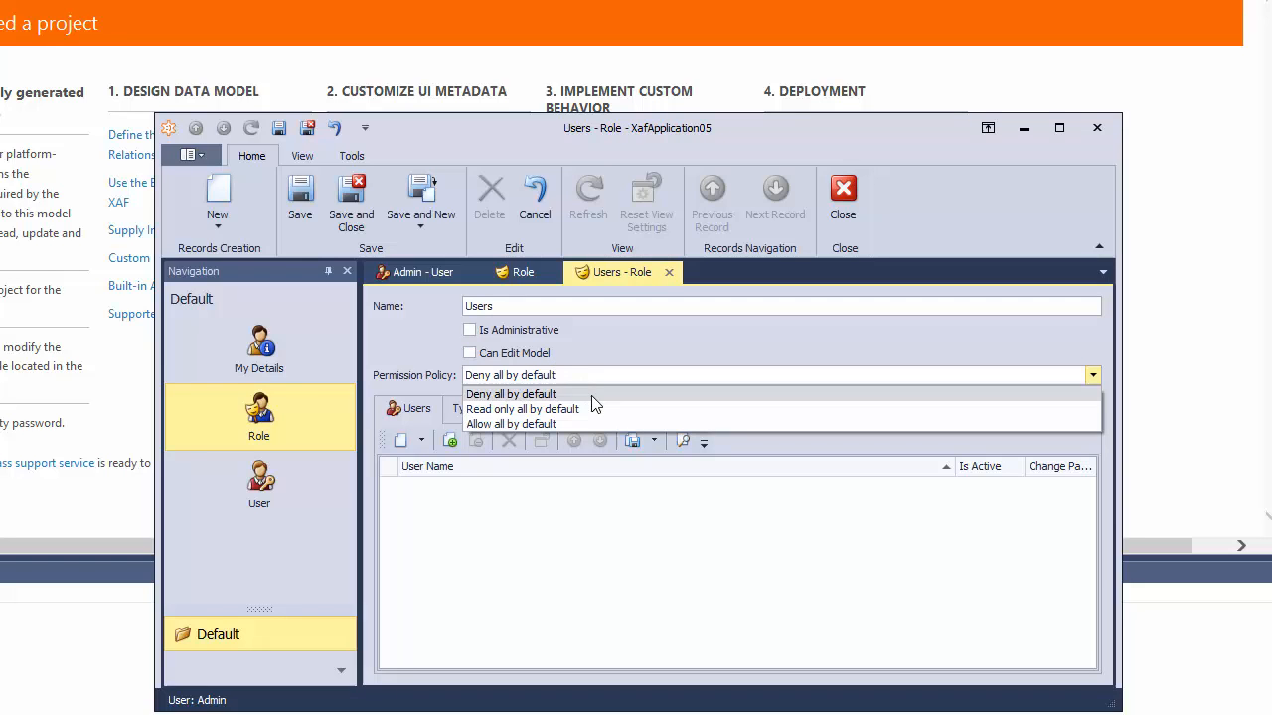
mouse_move(602, 409)
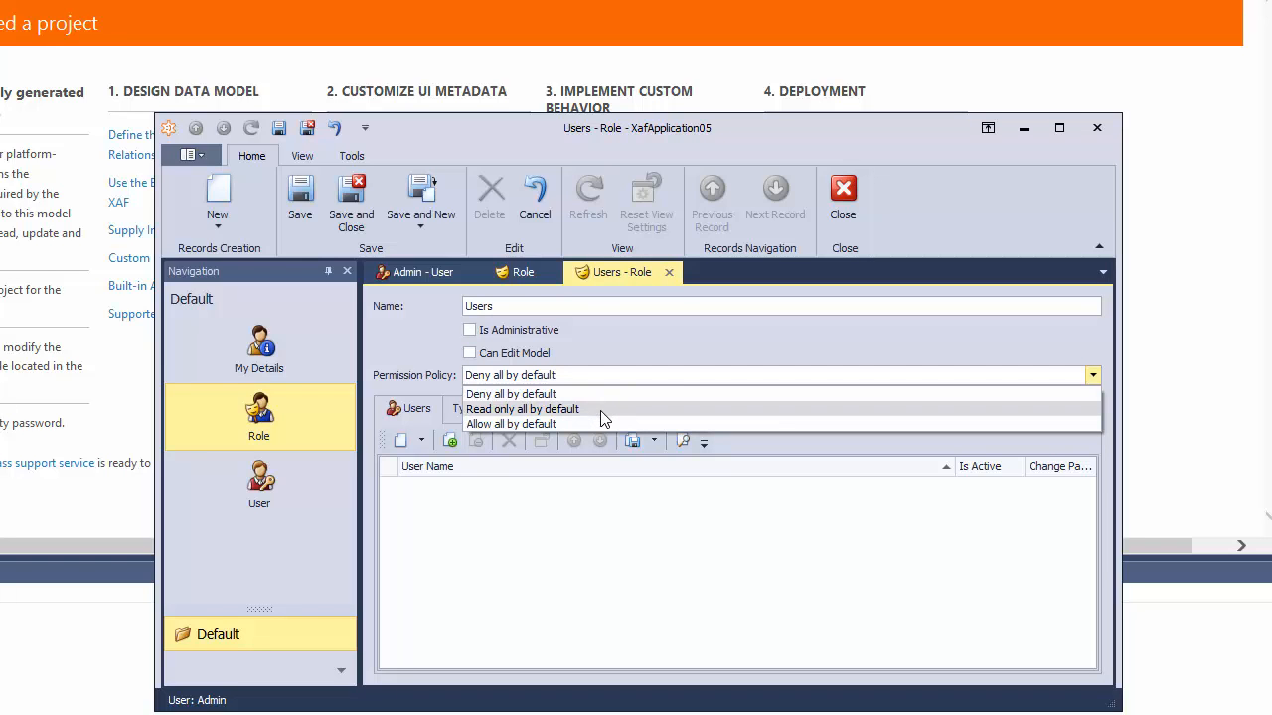
mouse_move(607, 424)
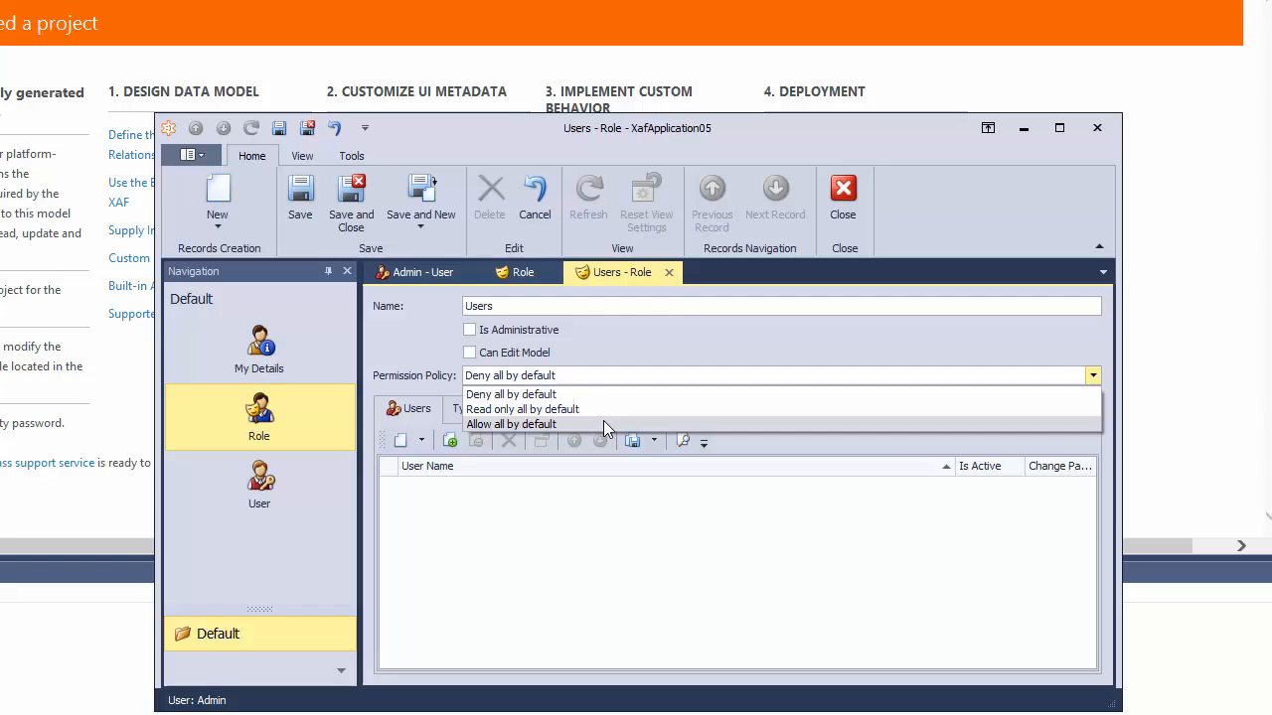
left_click(511, 425)
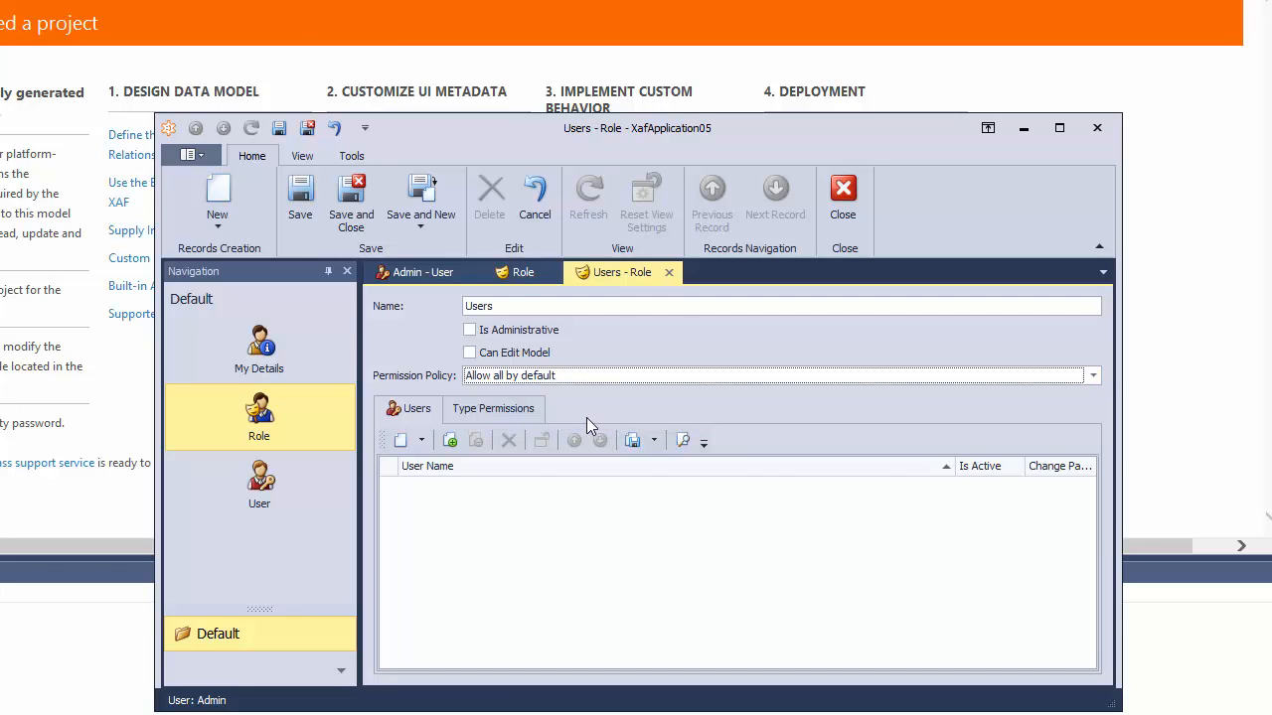
Add a type permission to the role targeting the User type
left_click(493, 409)
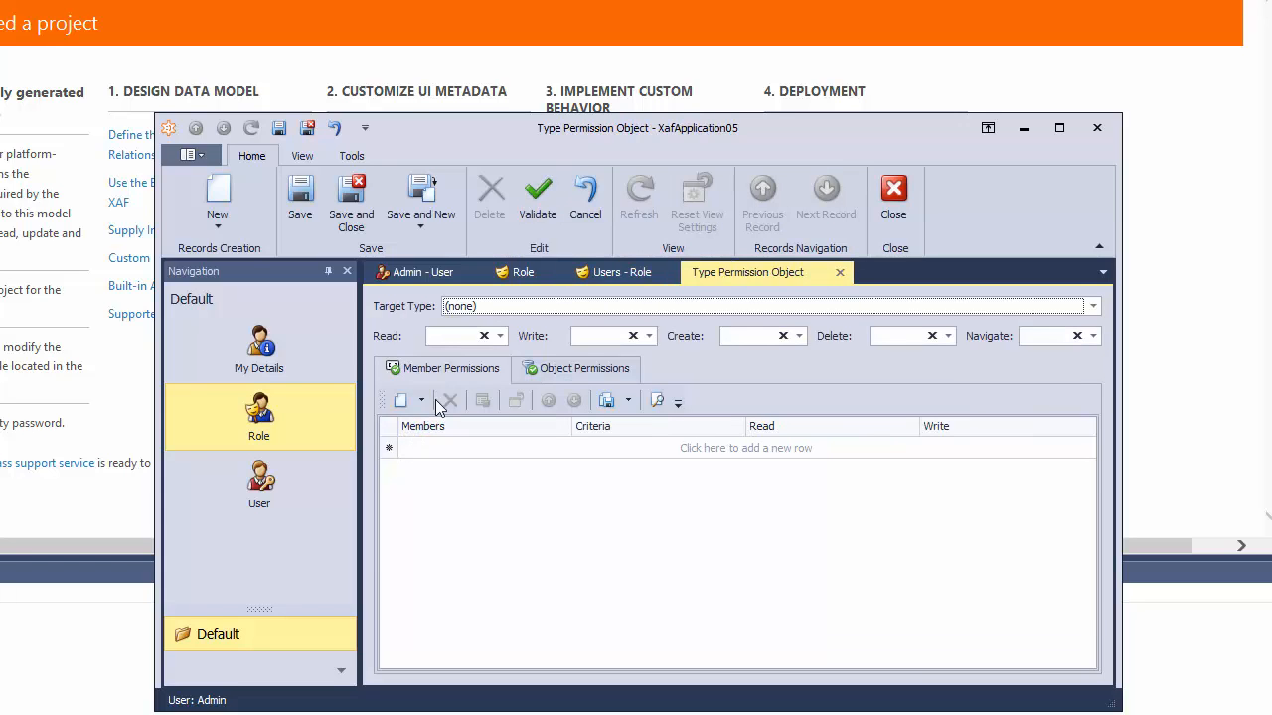
left_click(1092, 305)
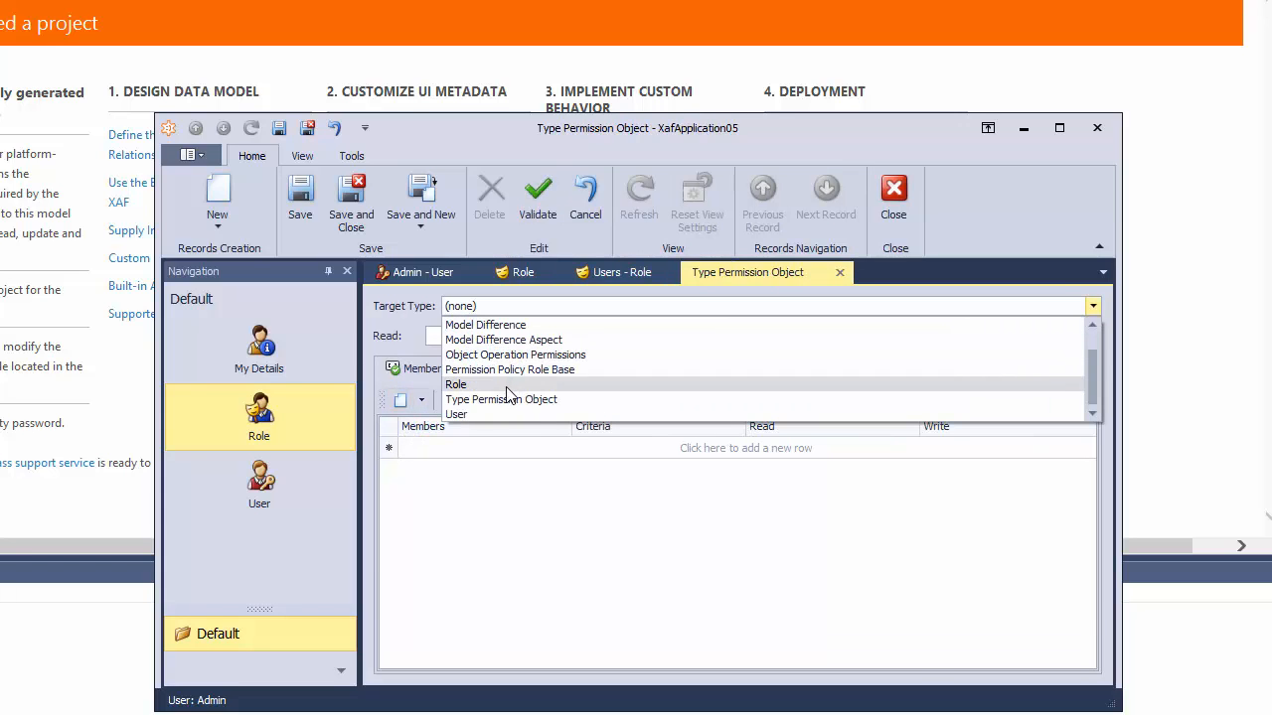
left_click(456, 415)
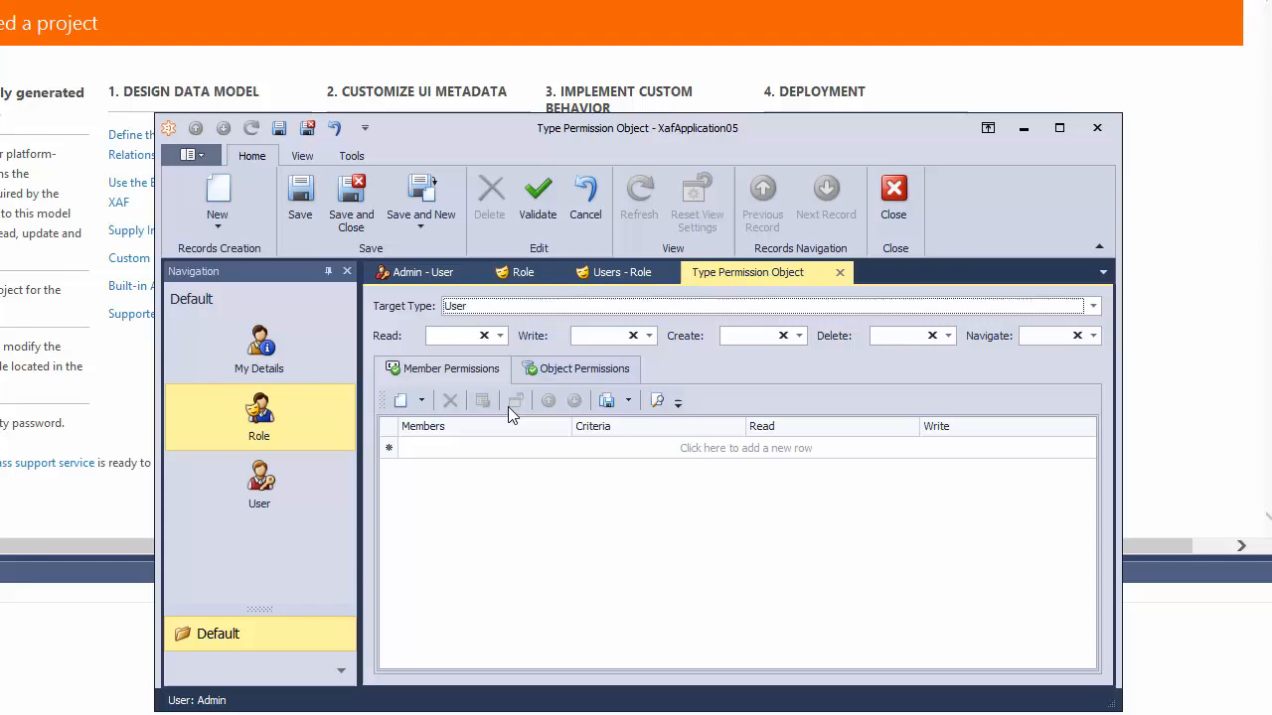
mouse_move(628, 358)
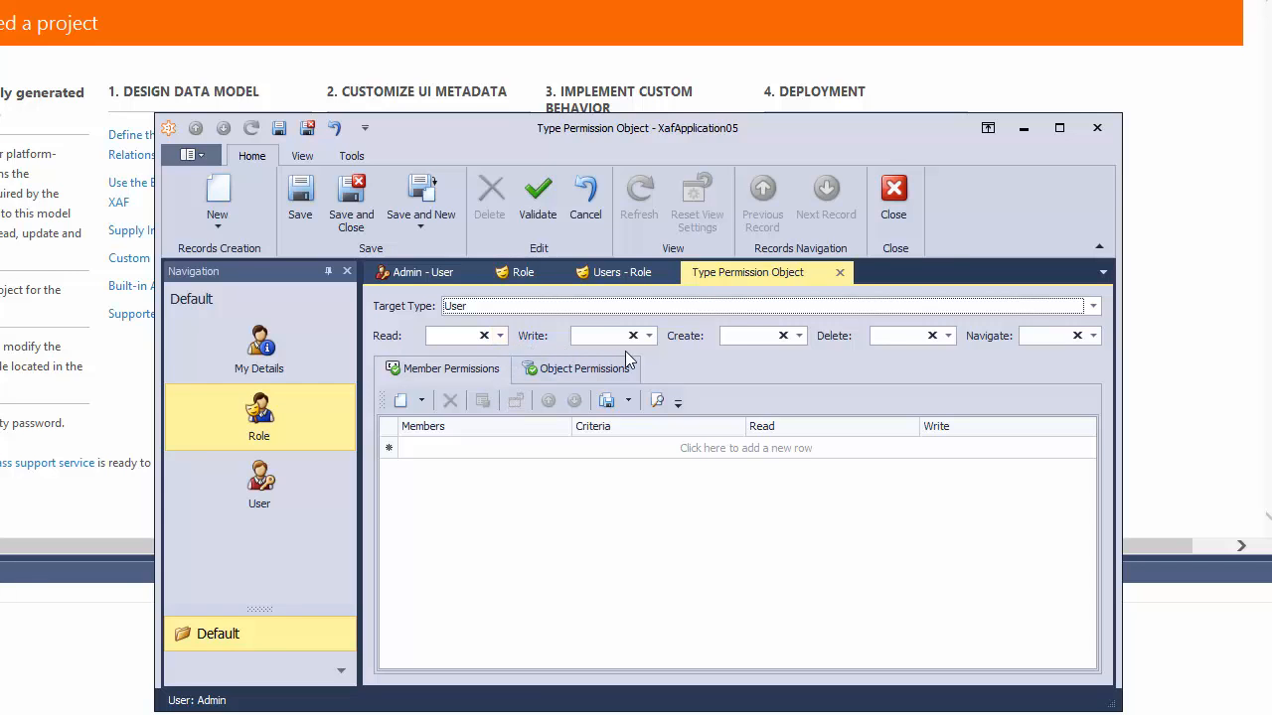
Set Write, Create and Delete on the User type permission to Deny
left_click(648, 334)
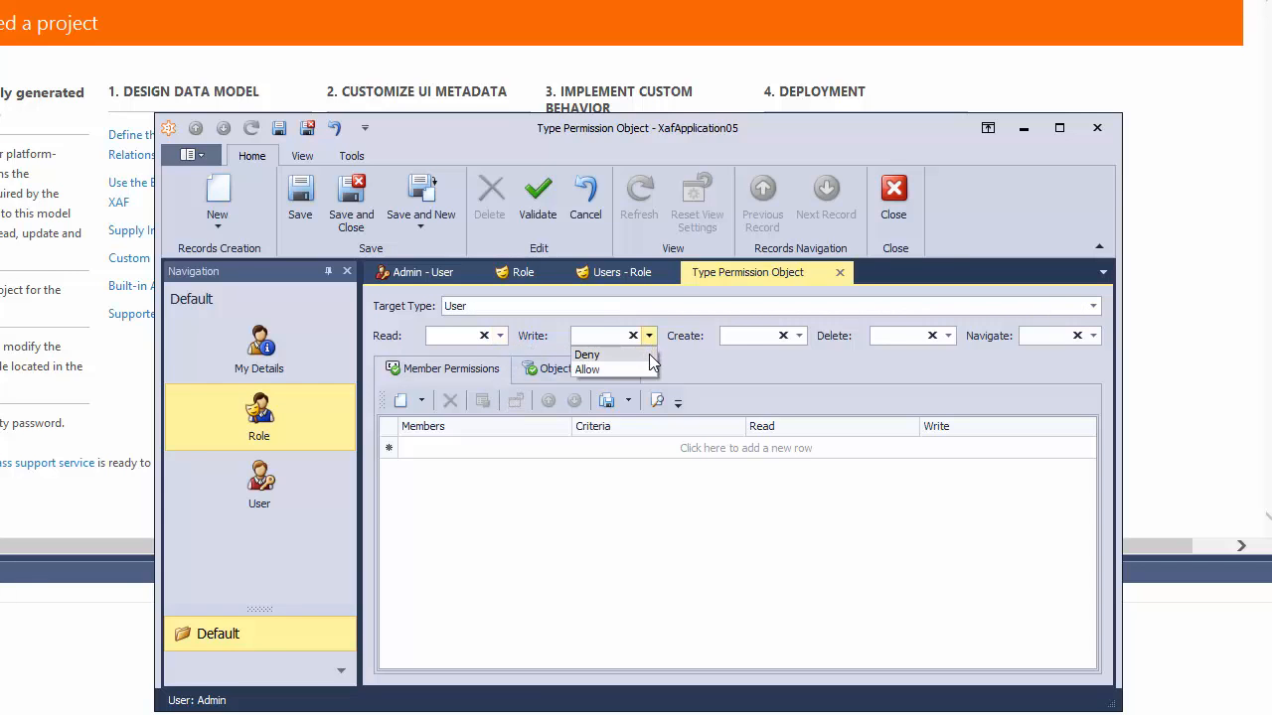
left_click(586, 354)
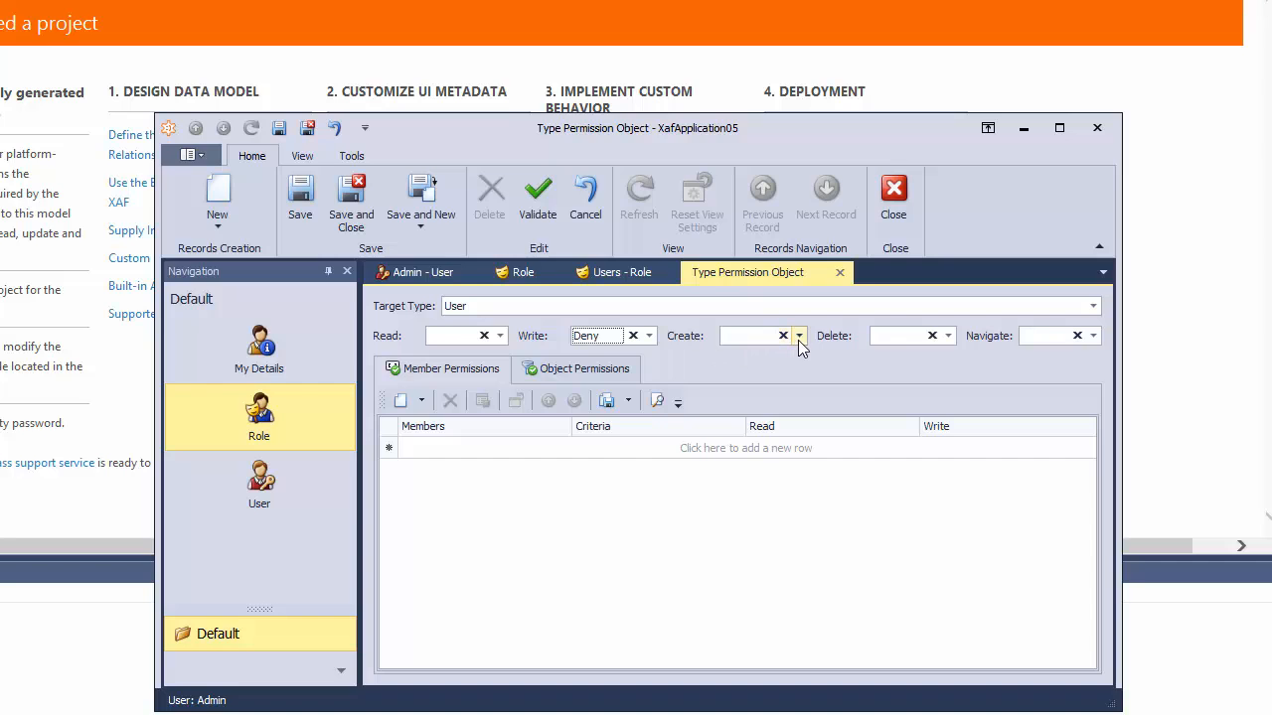
left_click(798, 336)
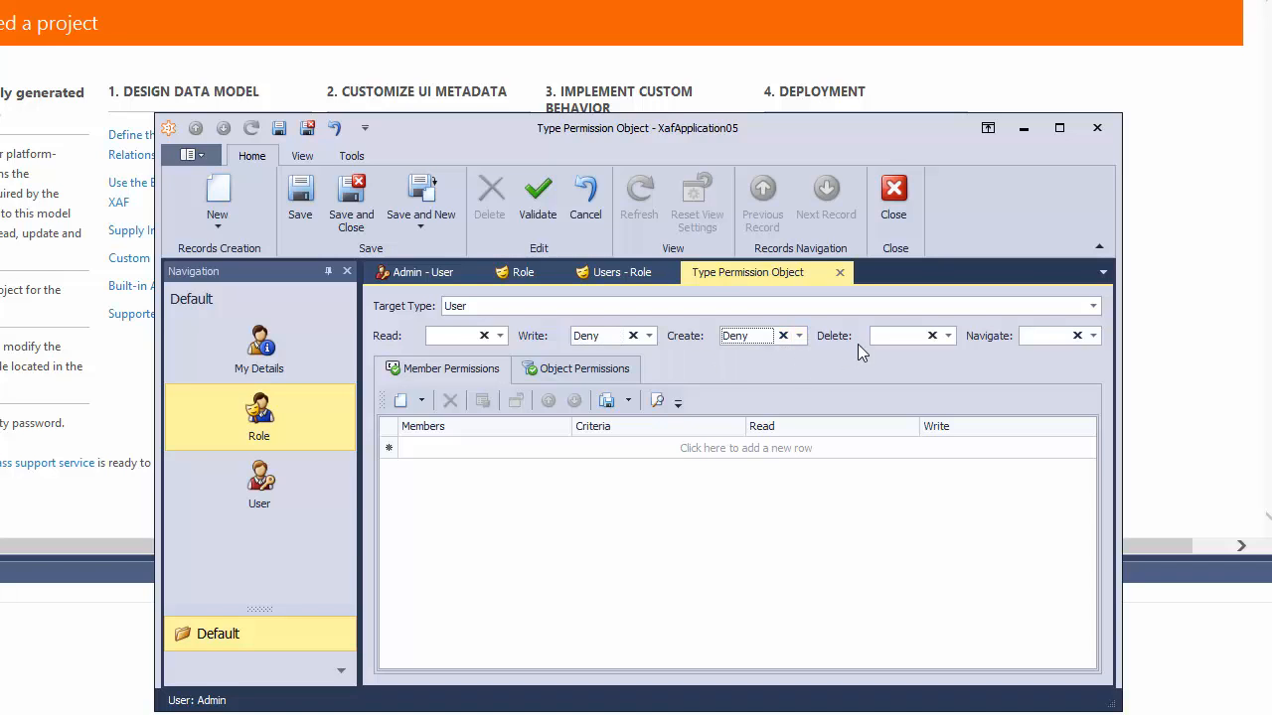
left_click(945, 335)
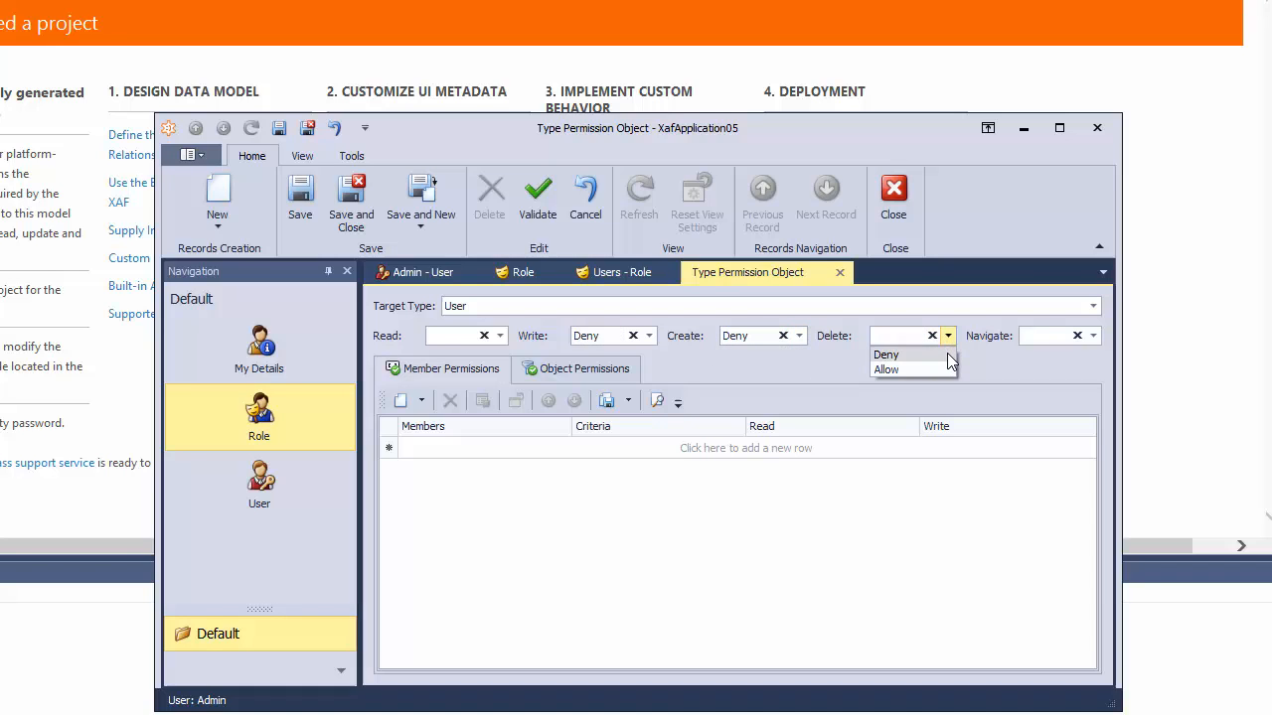
left_click(886, 355)
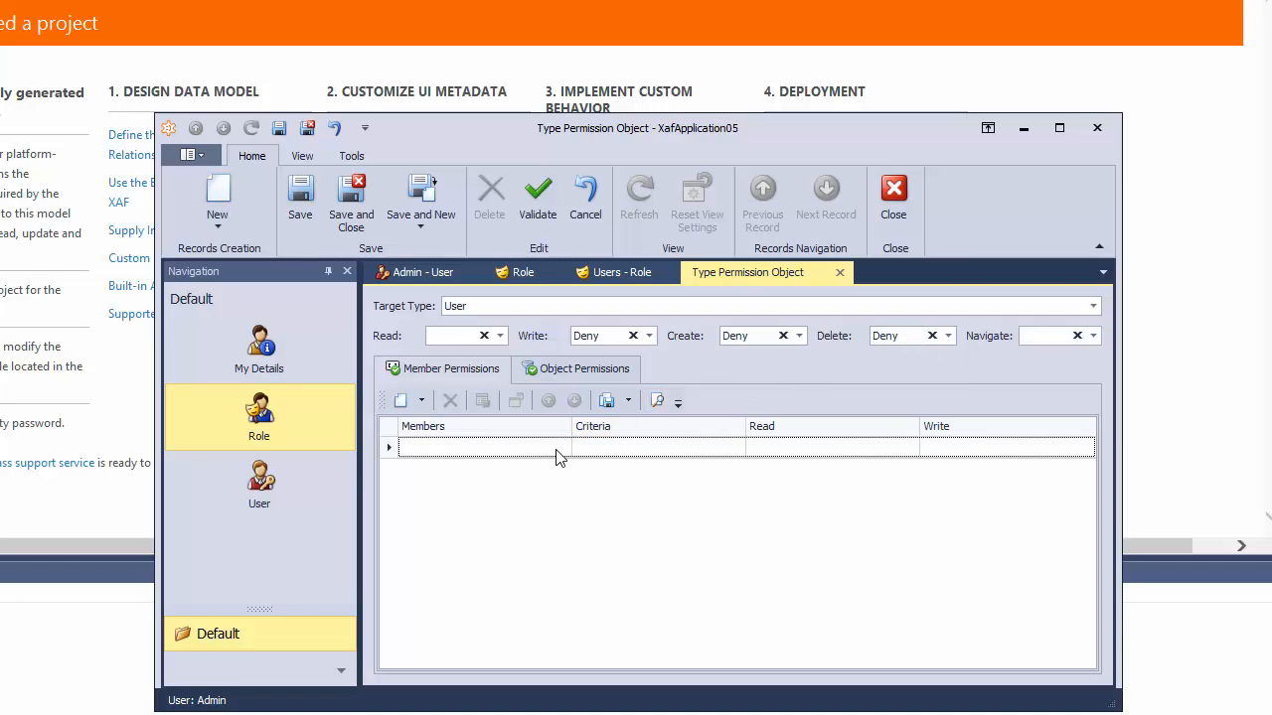
Add an Is Active member permission with Read Allow and Write Deny, then save and close
left_click(562, 446)
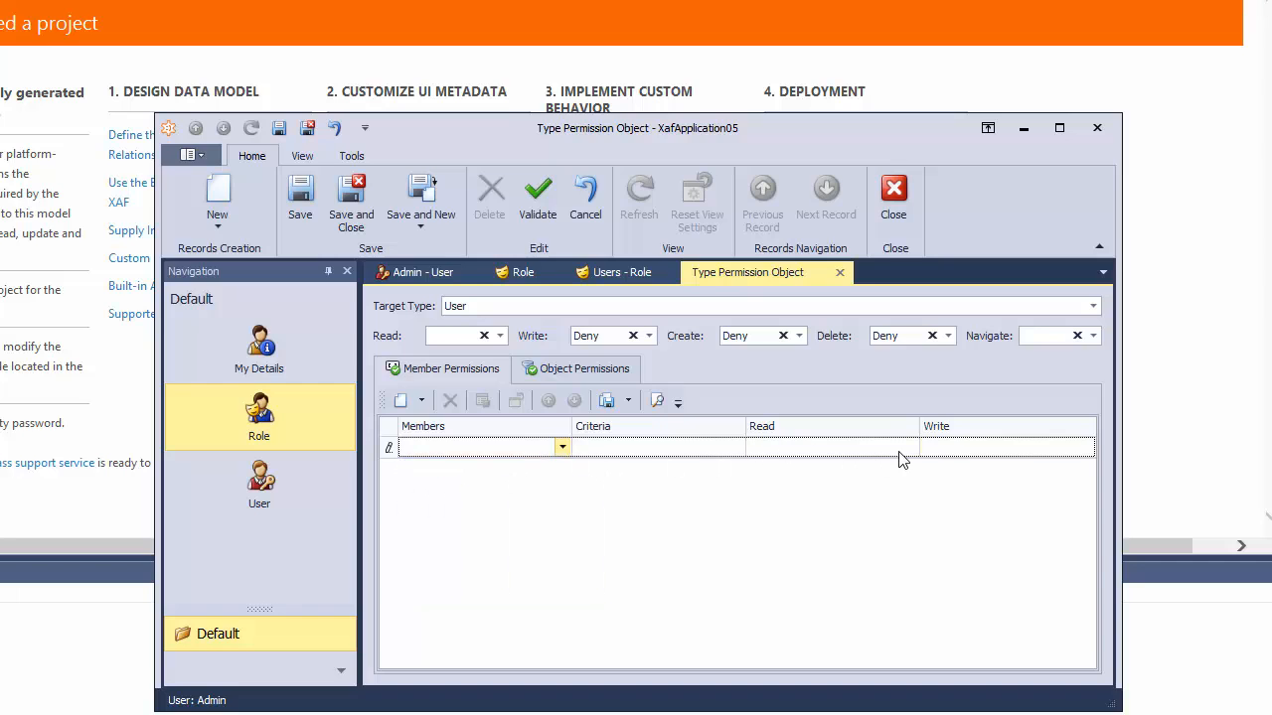
left_click(909, 446)
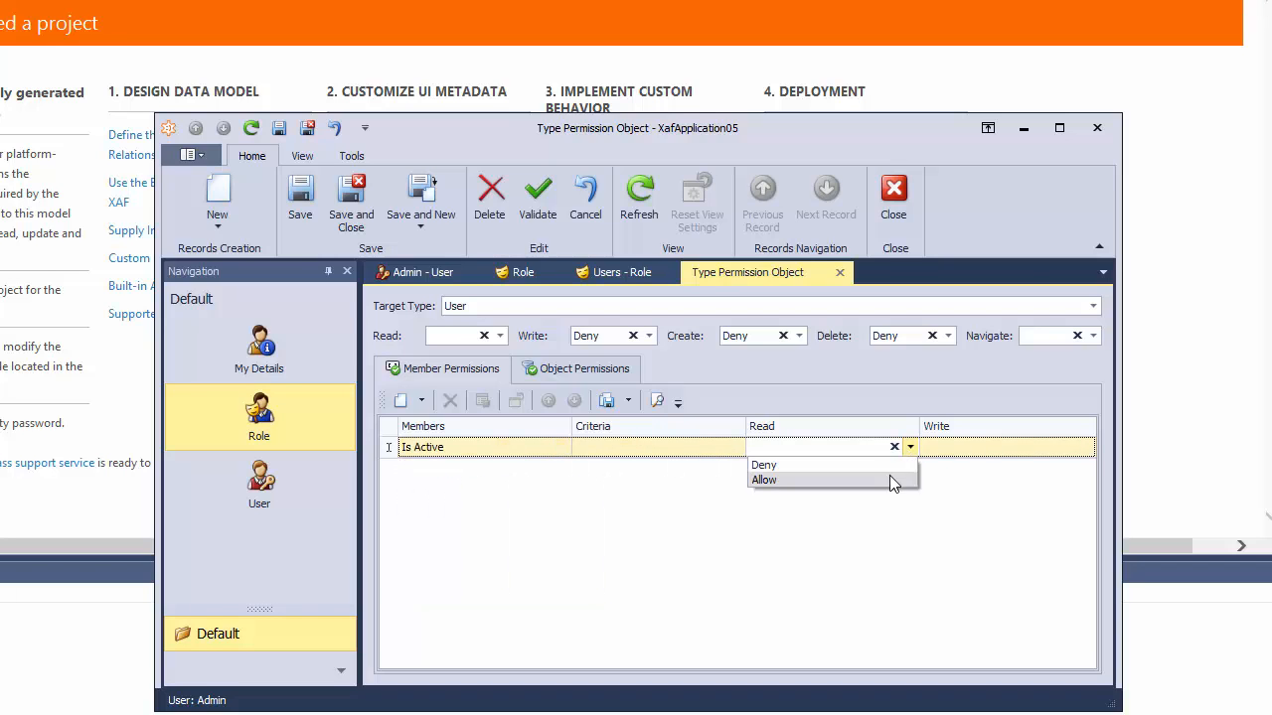
left_click(764, 480)
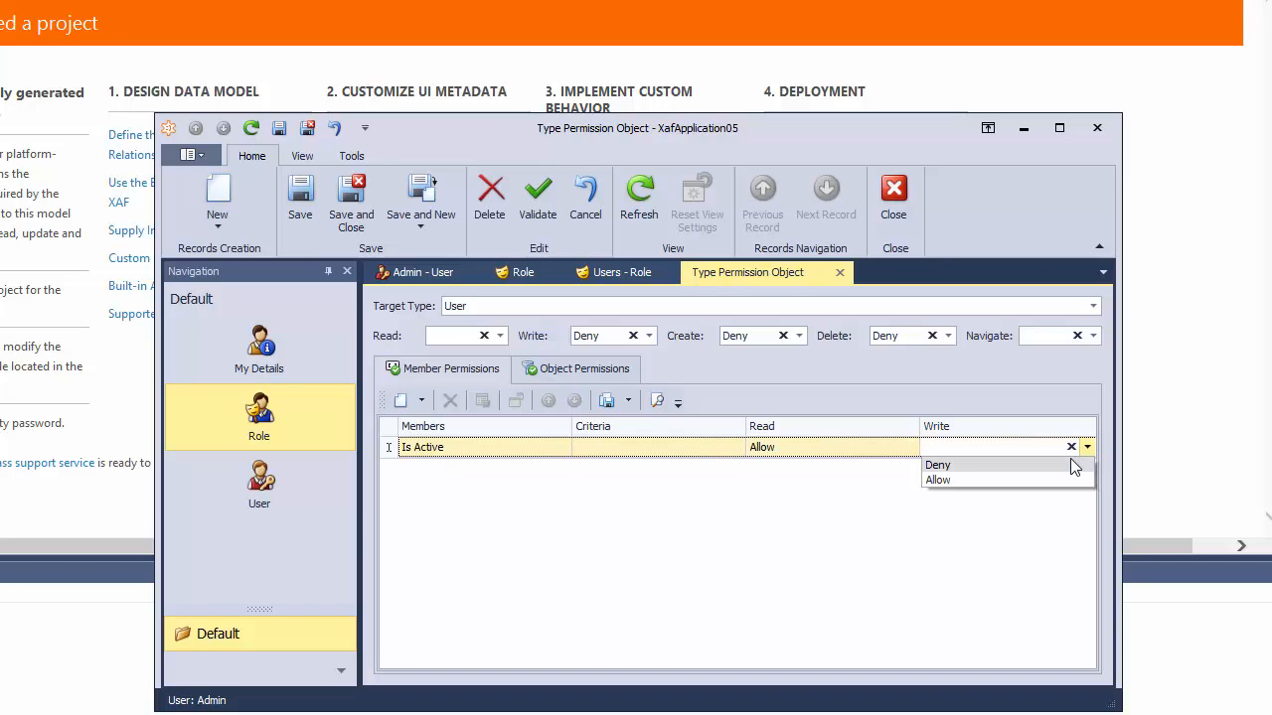
left_click(937, 465)
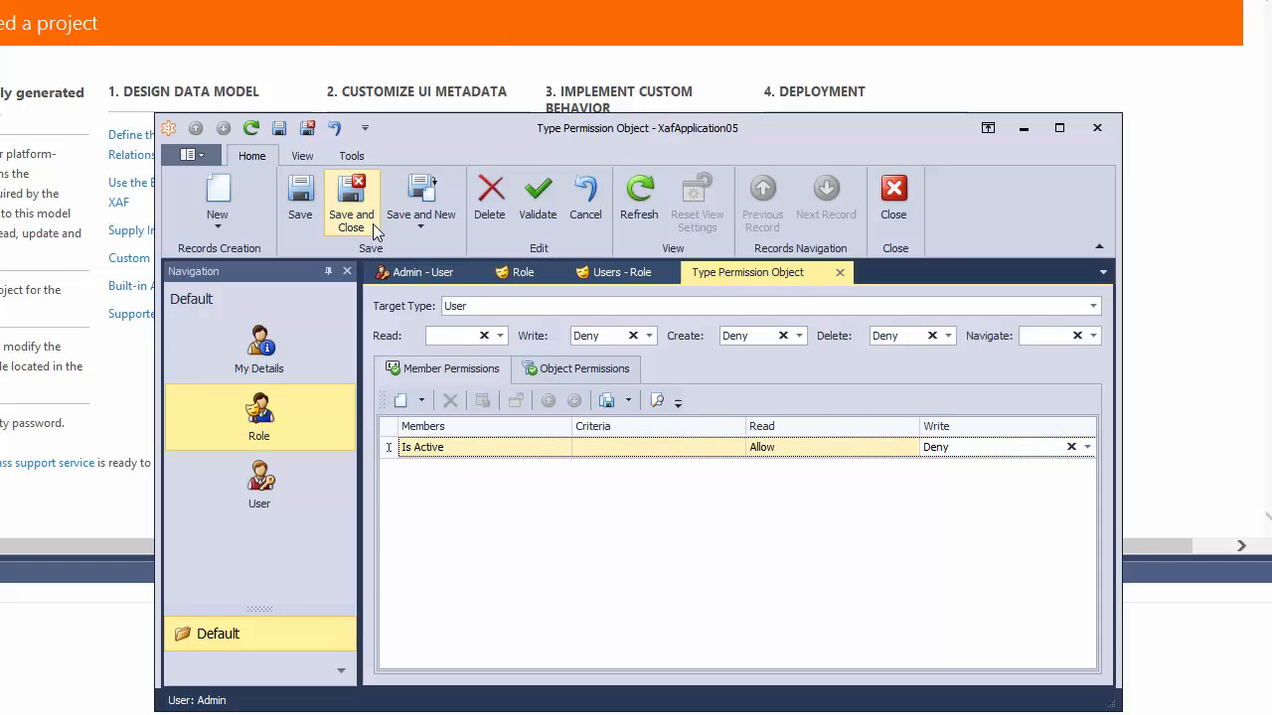
left_click(351, 201)
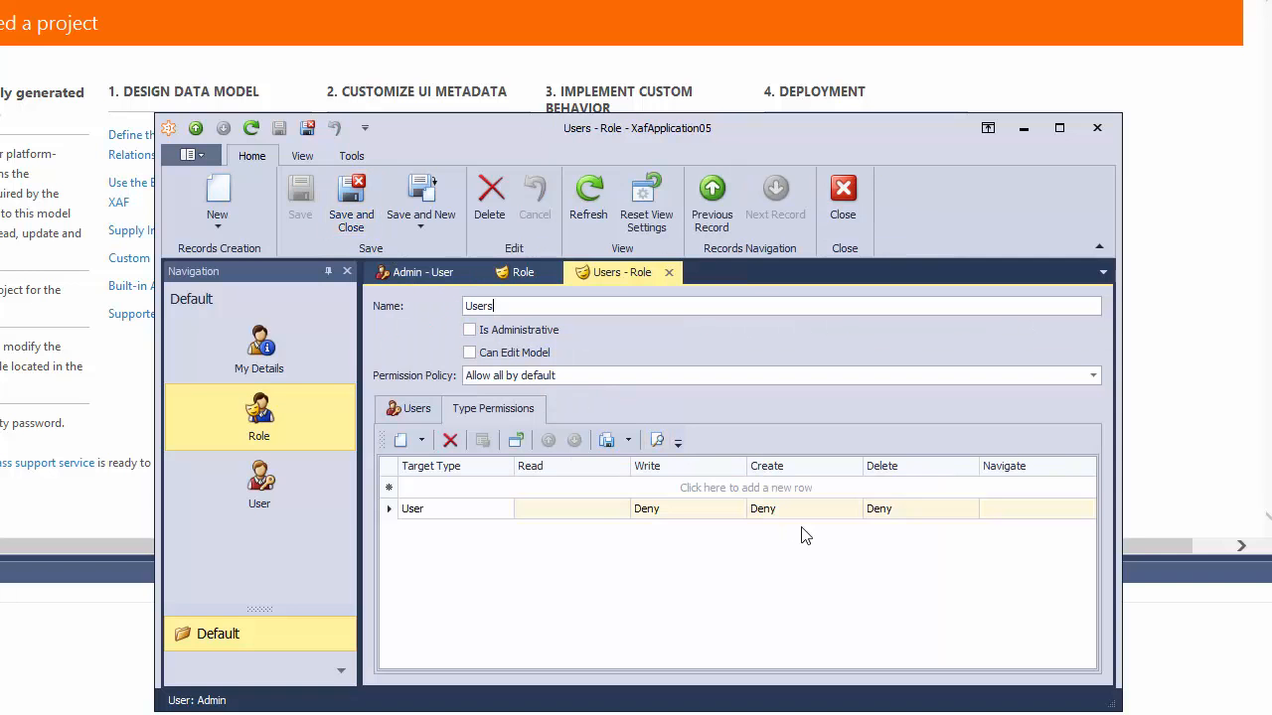